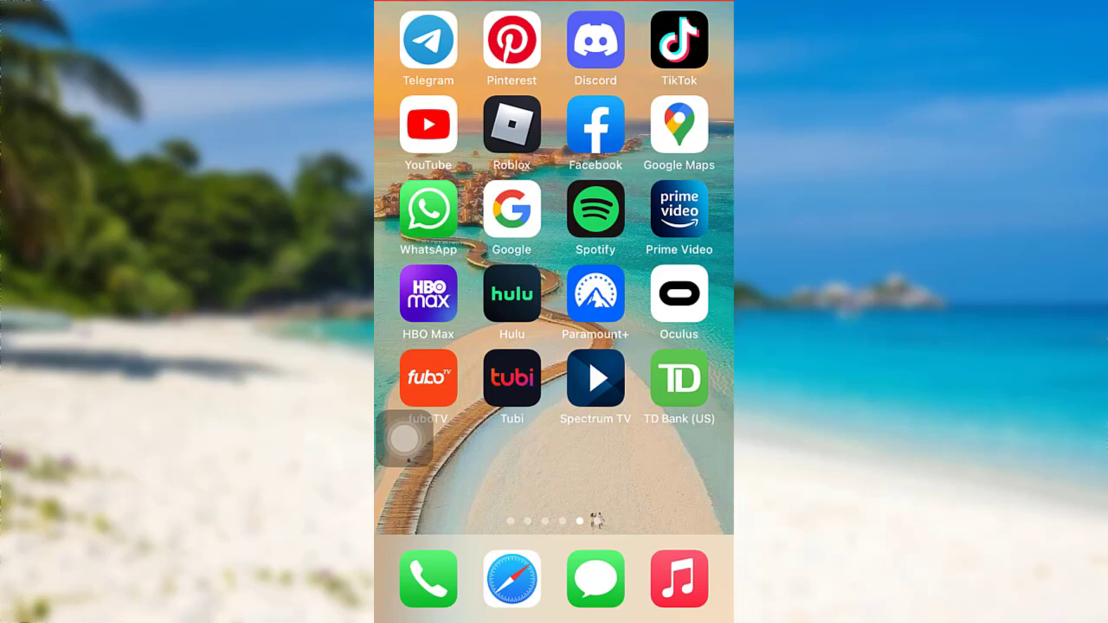
# Step: Launch TD Bank, go to Accounts, and choose 'Forgot user name and/or password?' from the login screen
pyautogui.click(679, 377)
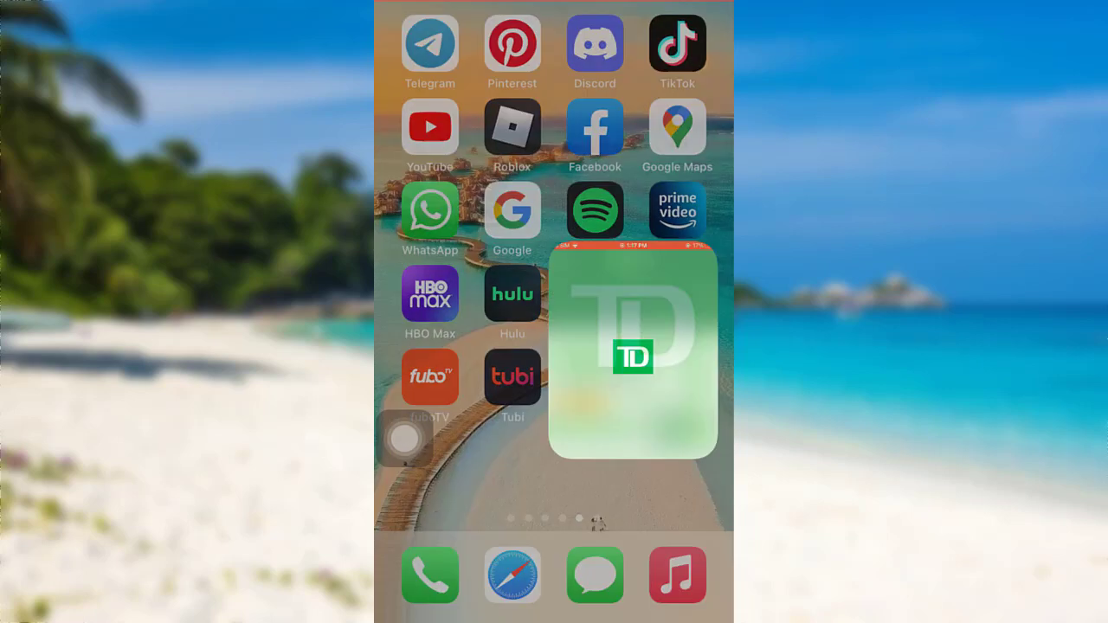
pyautogui.click(633, 349)
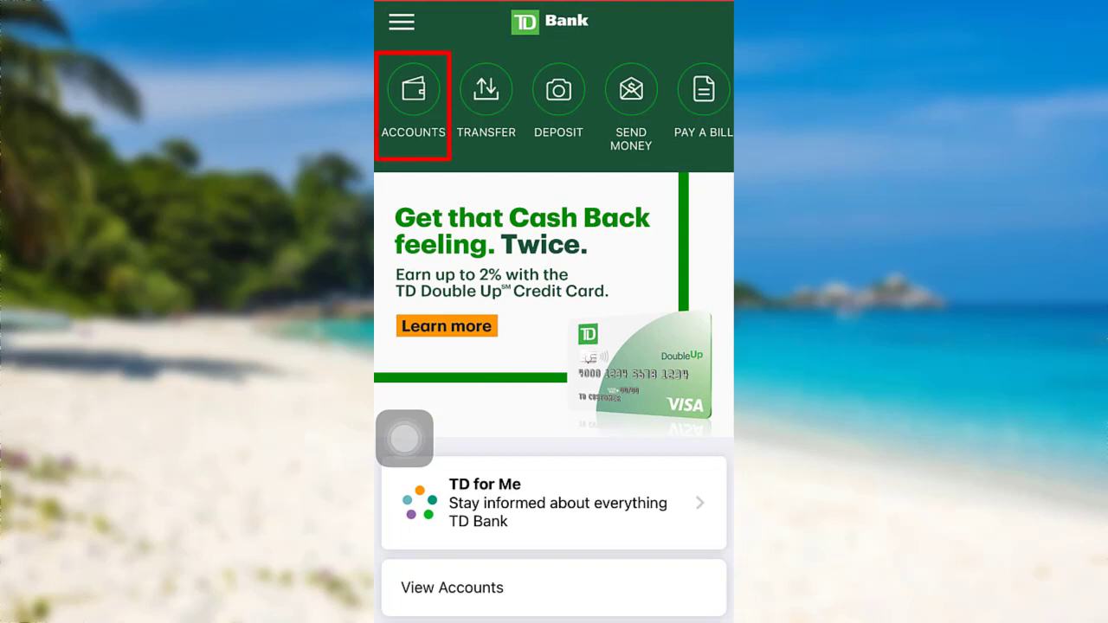
pyautogui.click(412, 90)
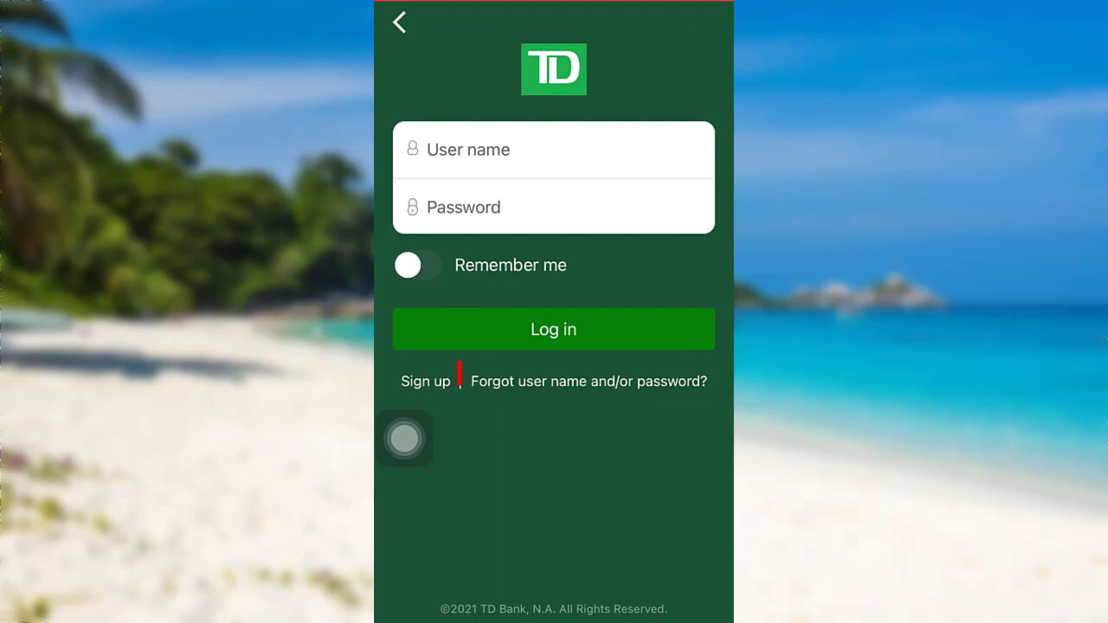
pyautogui.click(589, 381)
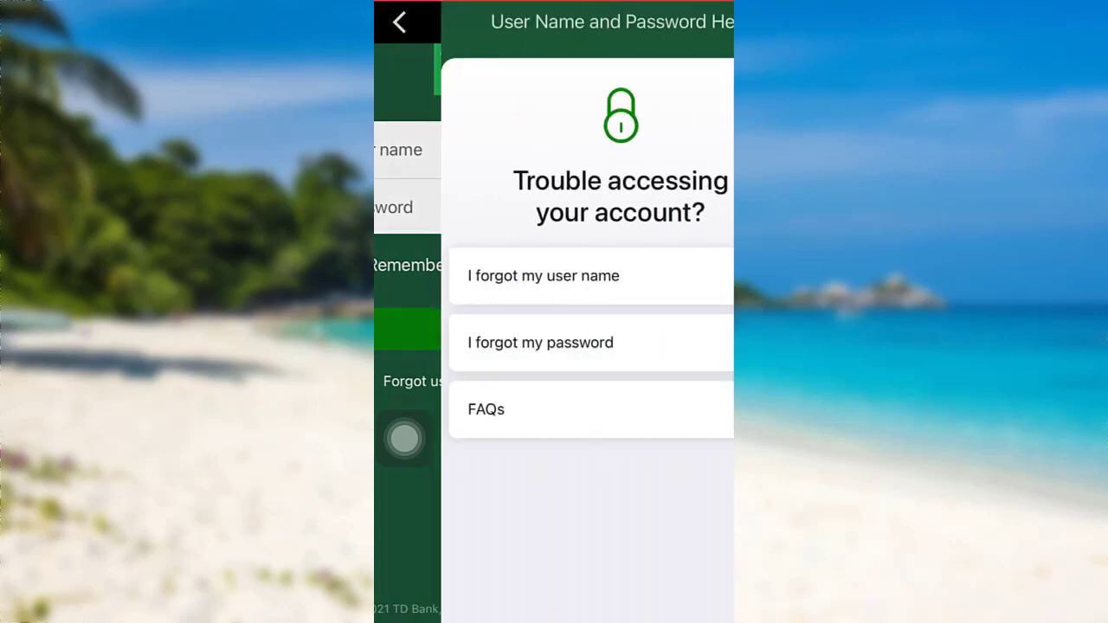